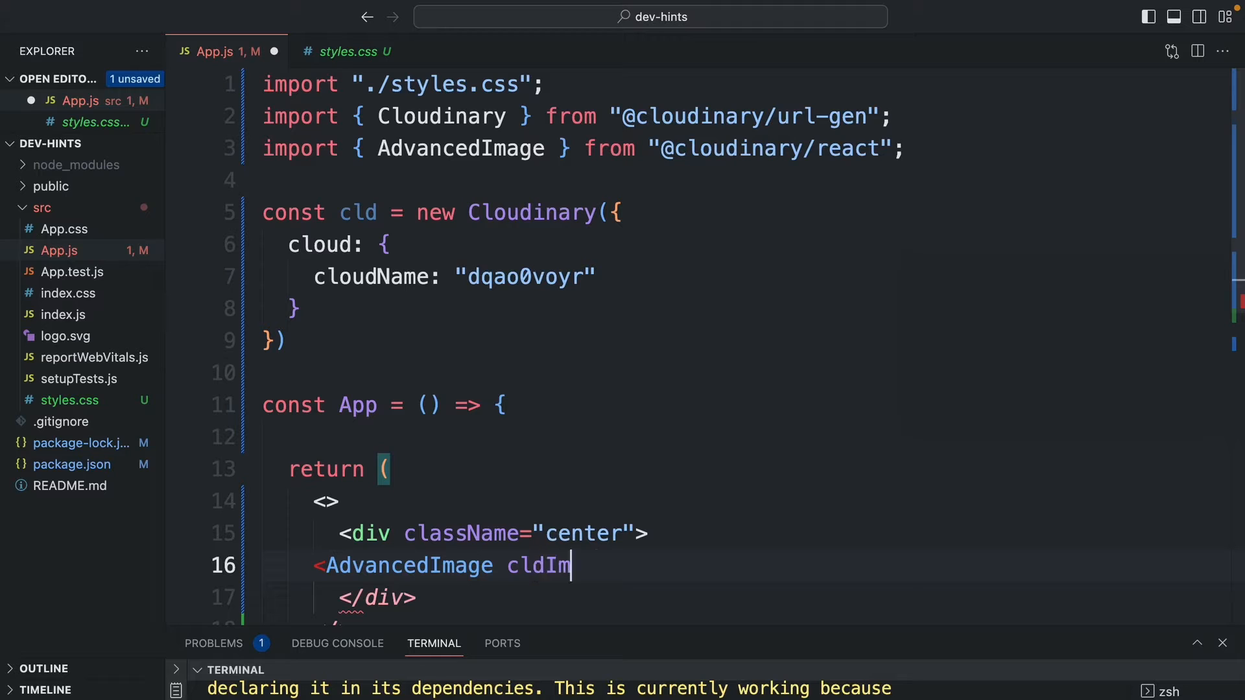
Edit the App.js JSX around the cldImg={cld.image()} prop while stripping the component down
{"action": "type", "text": "g={cld.image()}"}
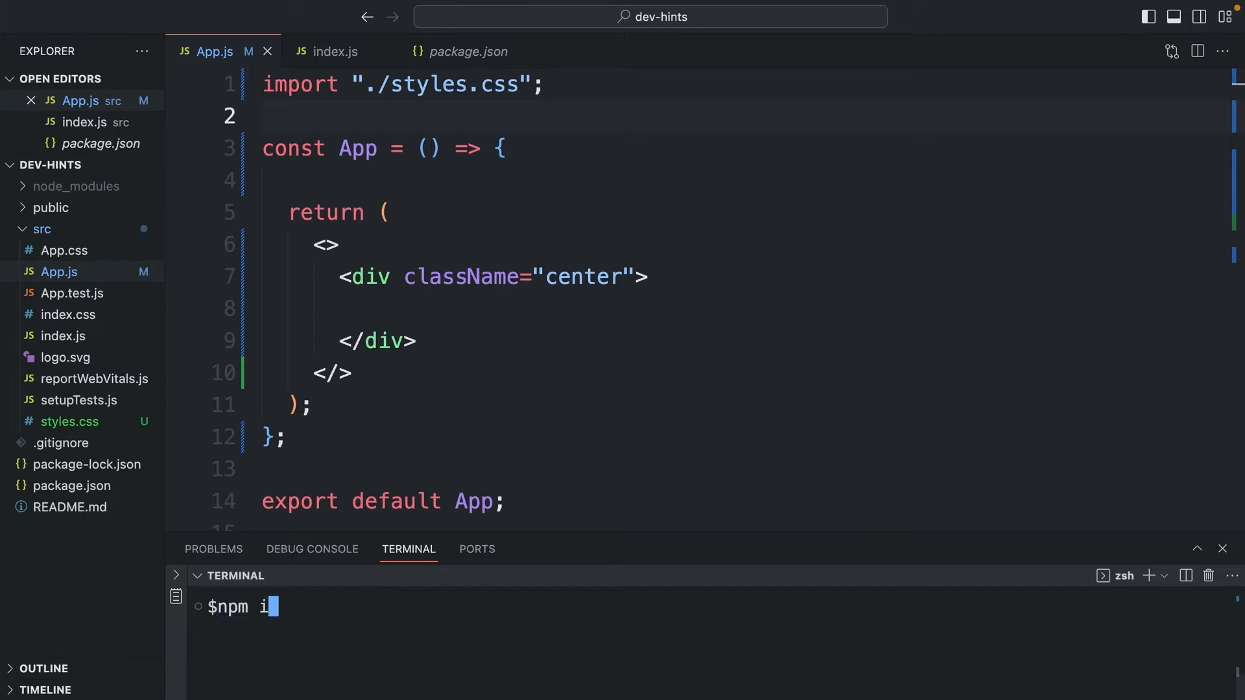
{"action": "type", "text": "@cloudinary"}
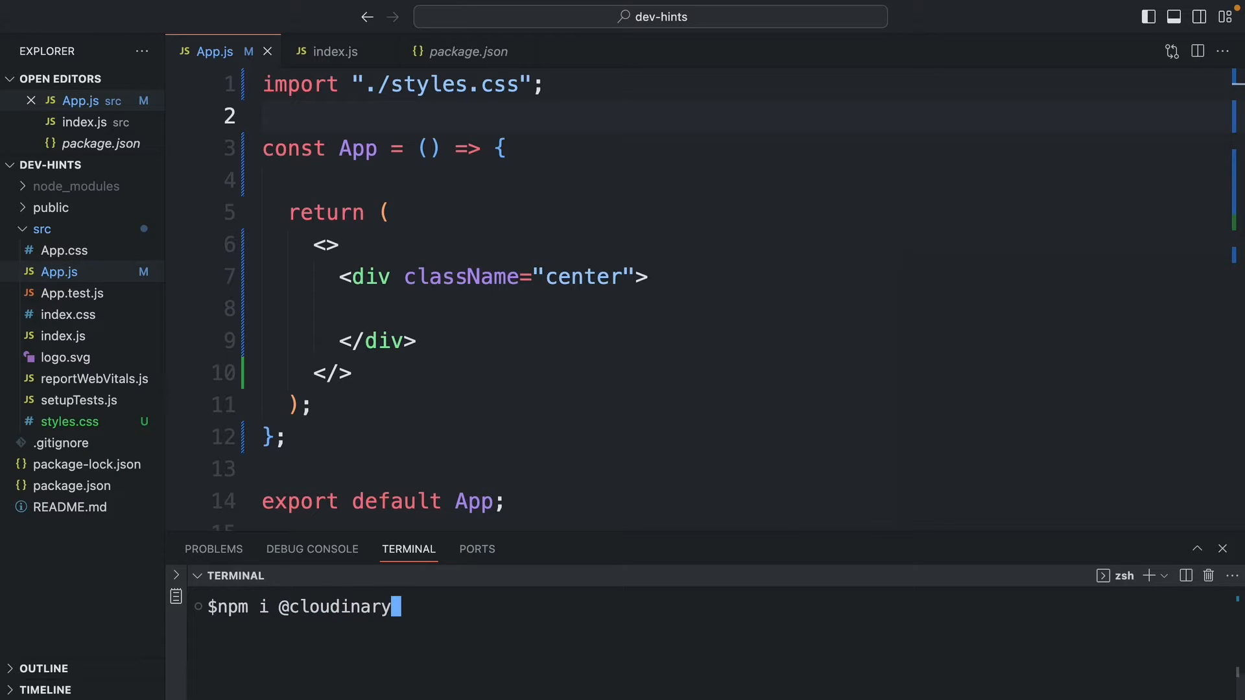
{"action": "type", "text": "/url-gen @clou"}
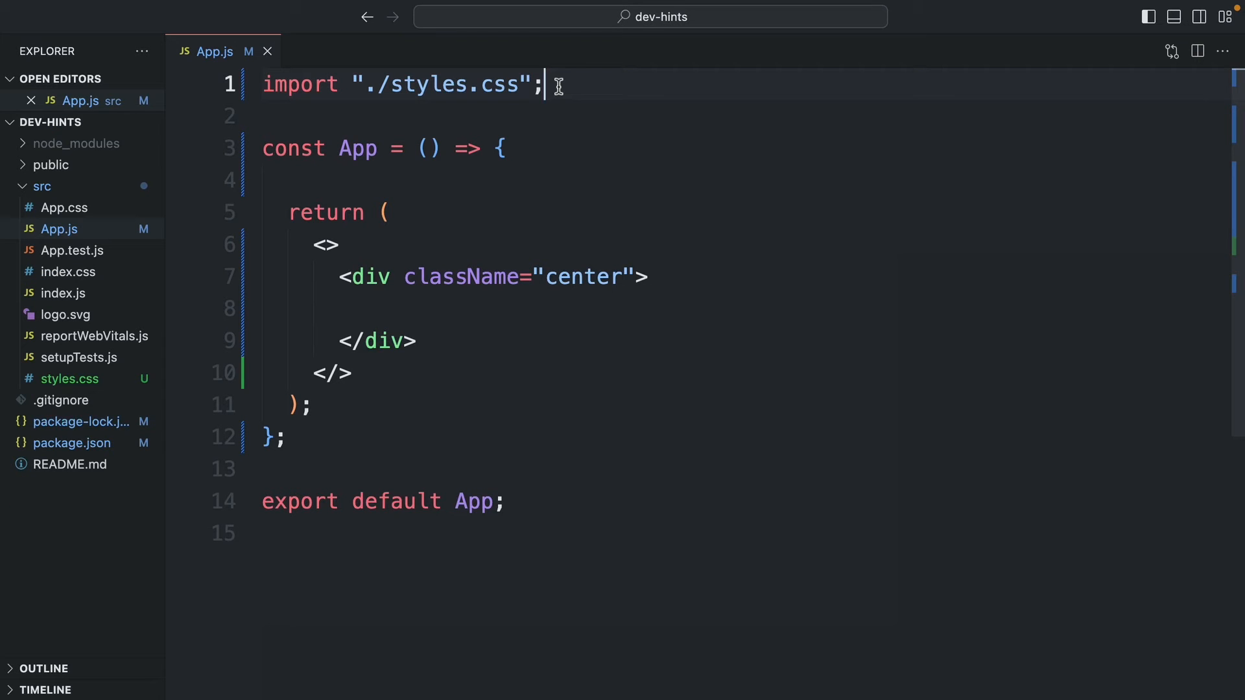
{"action": "type", "text": "import { Cloudinary } from \""}
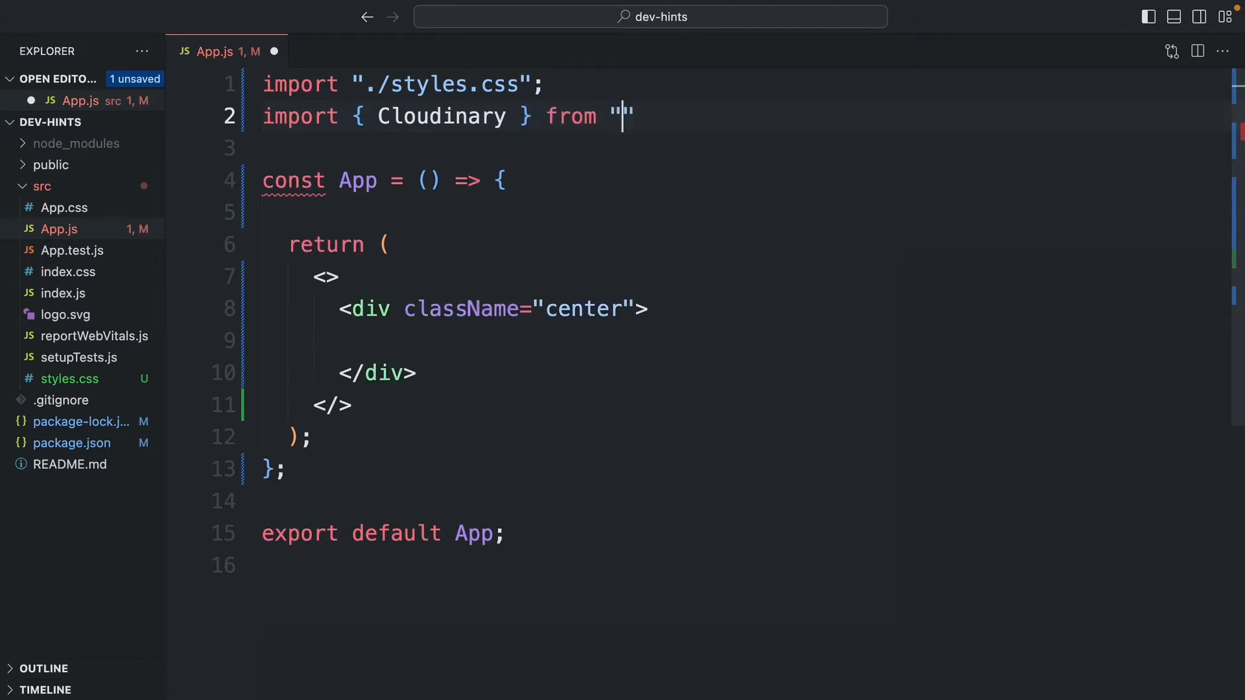
{"action": "type", "text": "@cloudinary/url-gen"}
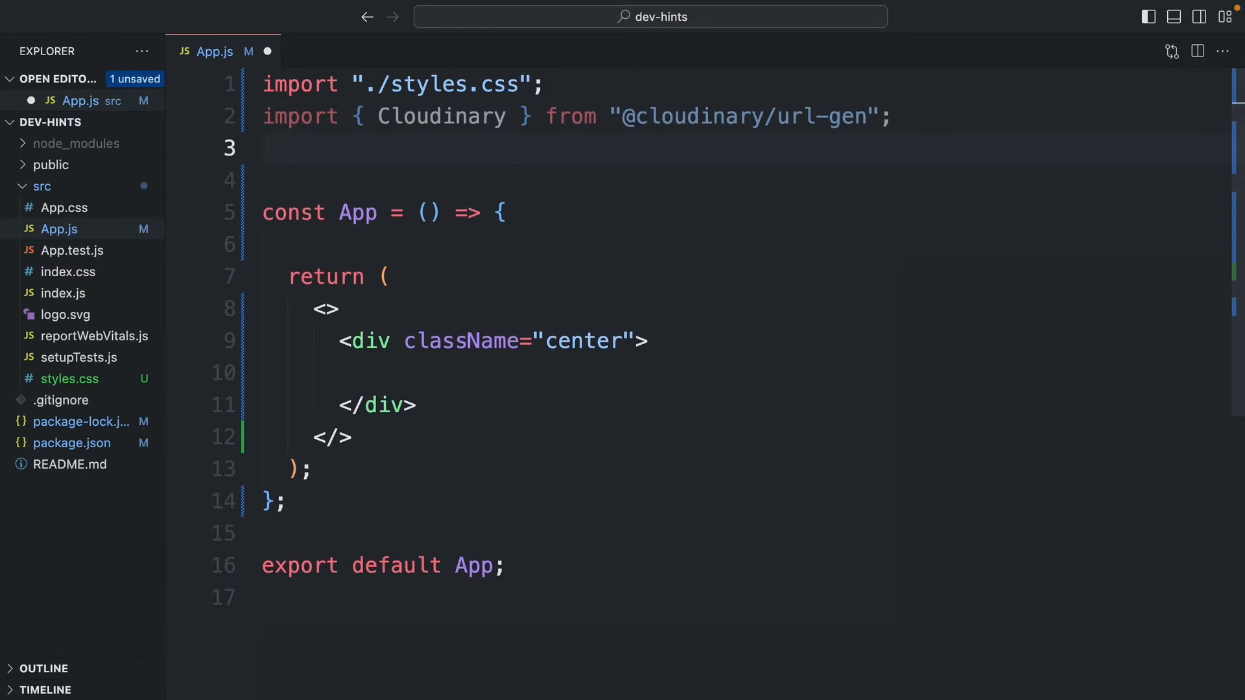
{"action": "type", "text": "import { AdvancedImage } from \"@cloudinary/react\";"}
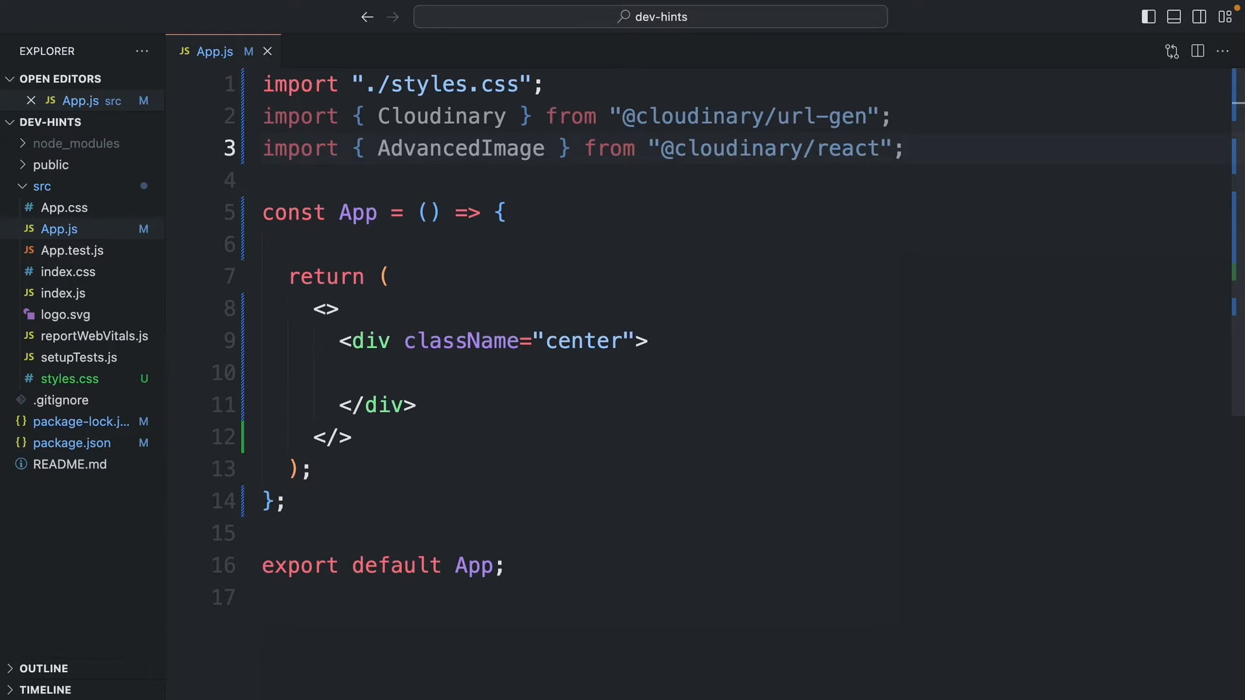
Declare const cld = new Cloudinary({ cloud: { cloudName, ready for the cloud name value
{"action": "type", "text": "const cld ="}
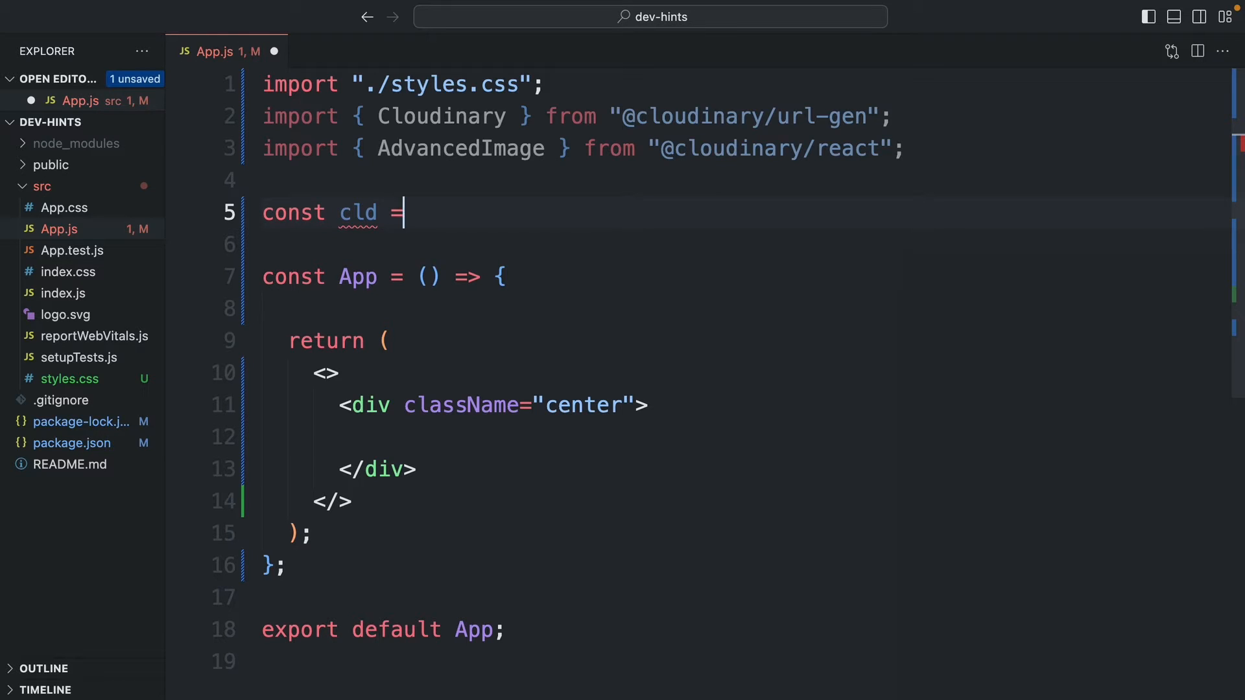
{"action": "type", "text": "new Cloudinary({"}
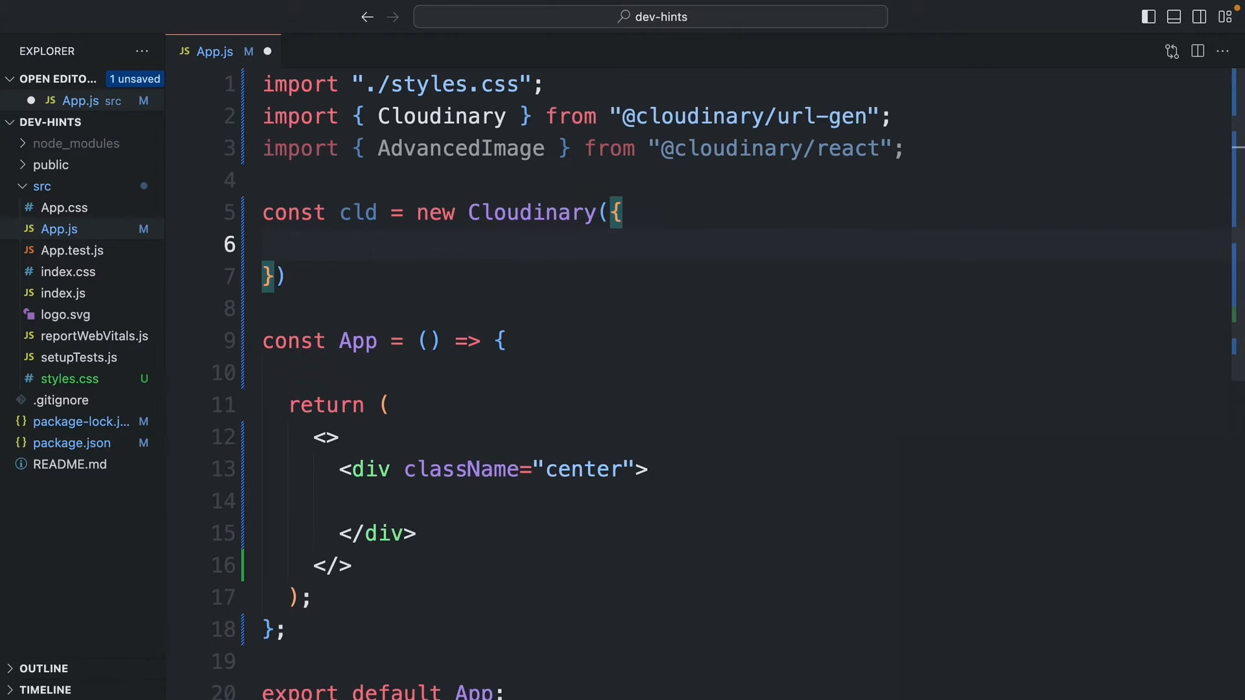
{"action": "type", "text": "cloud"}
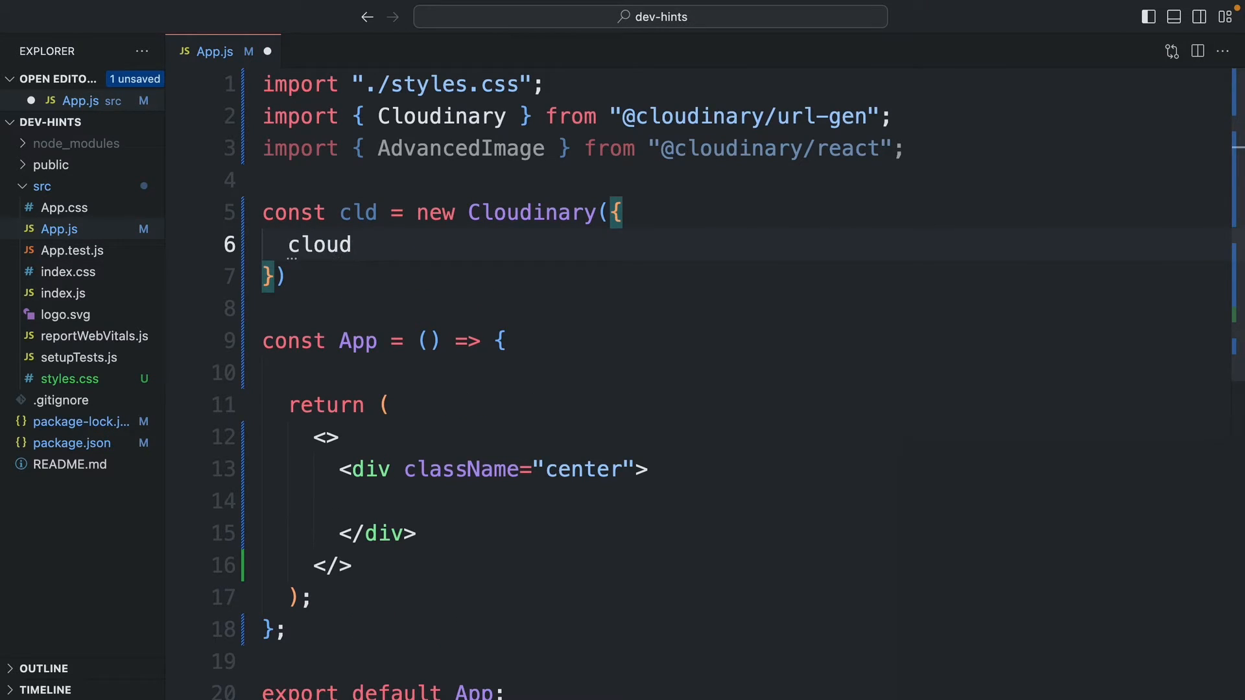
{"action": "type", "text": ": {"}
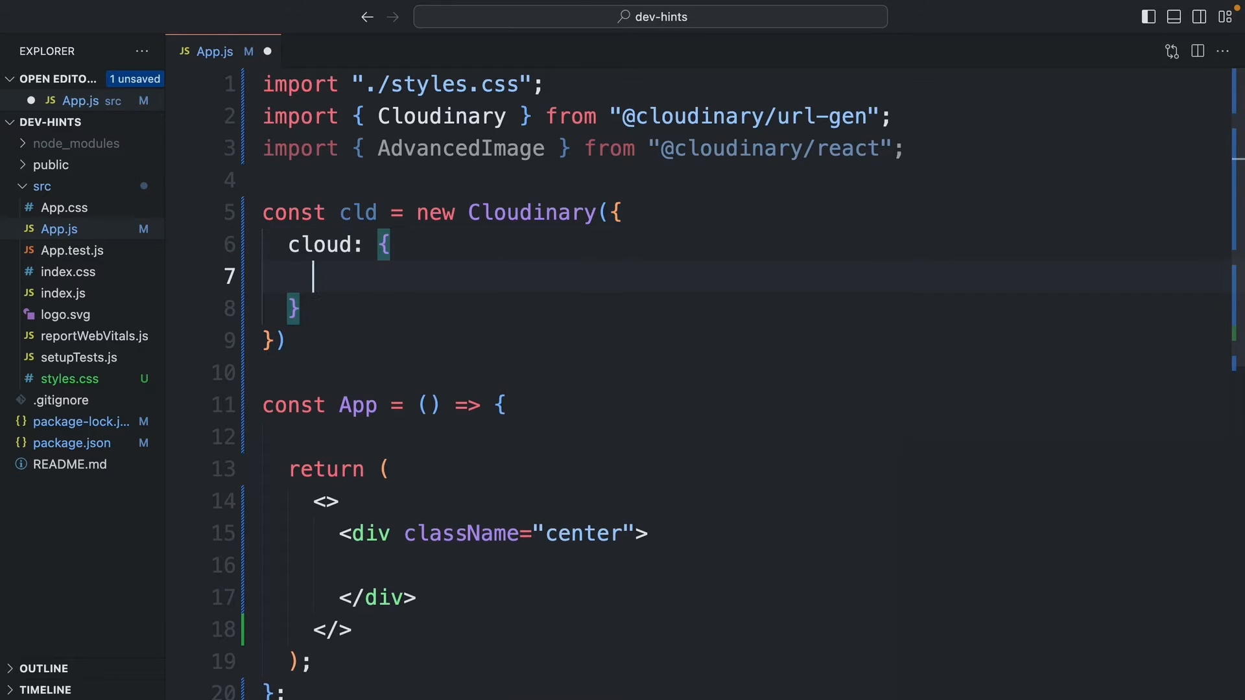
{"action": "type", "text": "cloudName"}
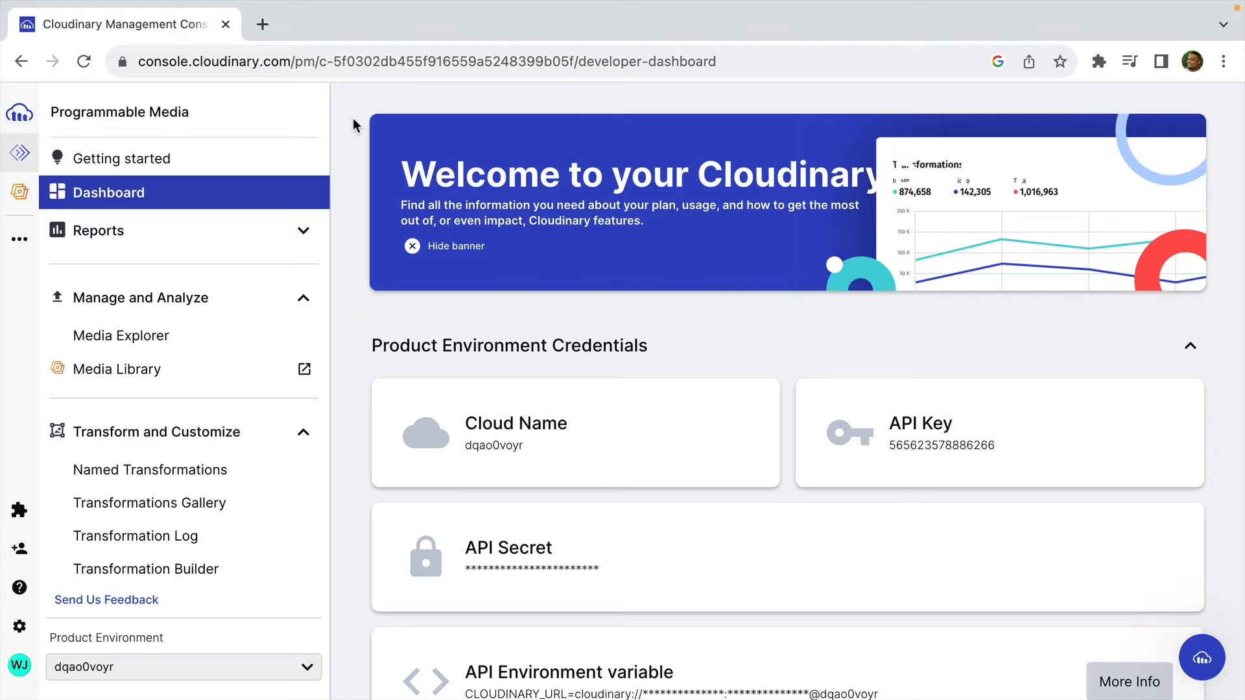
{"action": "mouse_move", "coordinate": [723, 445]}
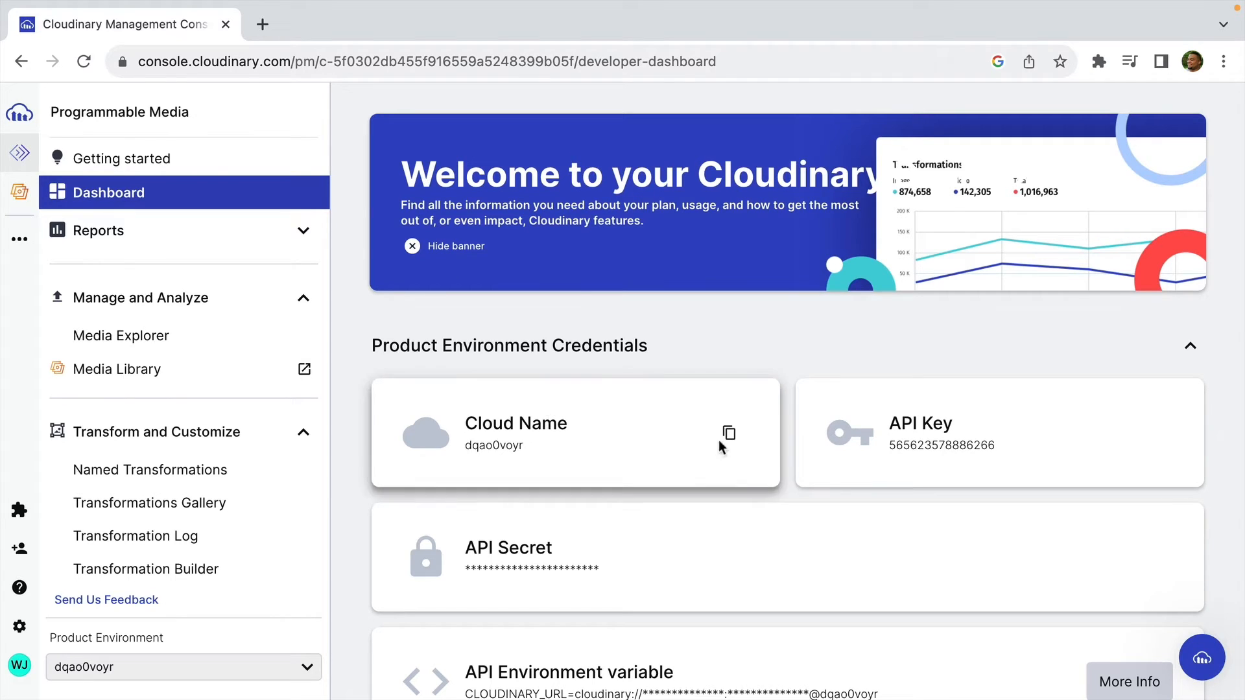
{"action": "left_click", "coordinate": [728, 433]}
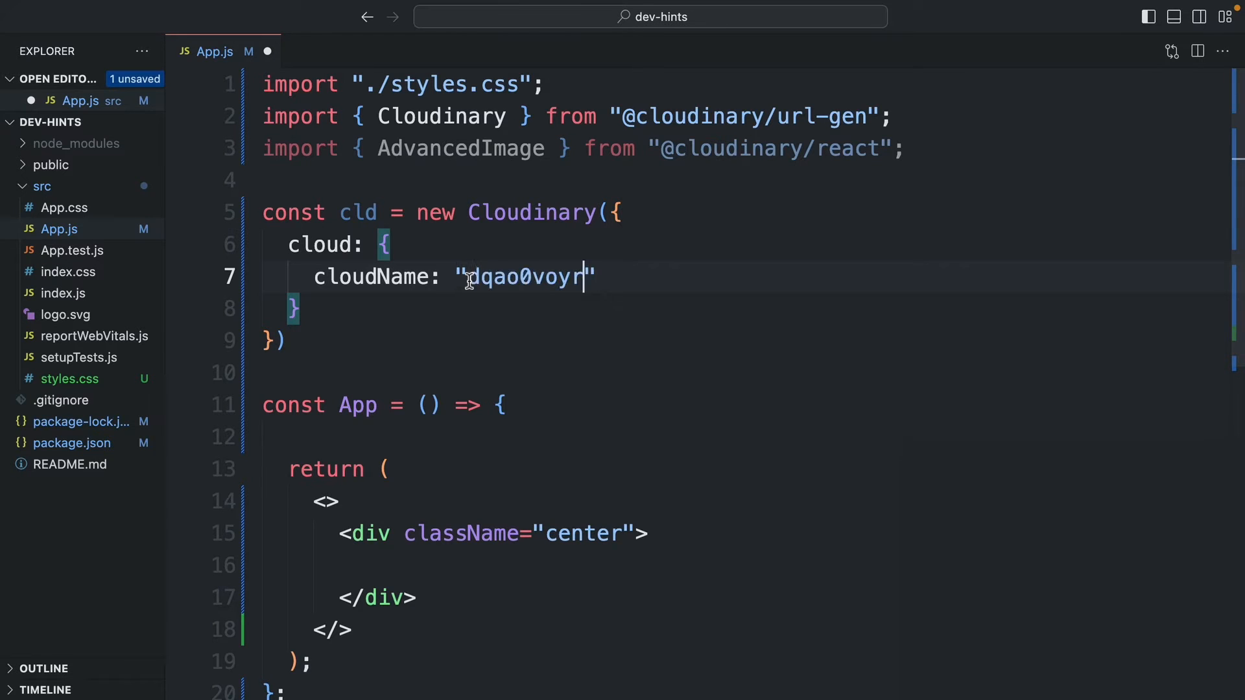
Add <AdvancedImage cldImg={cld.image()} inside the centered div
{"action": "type", "text": "<Advan"}
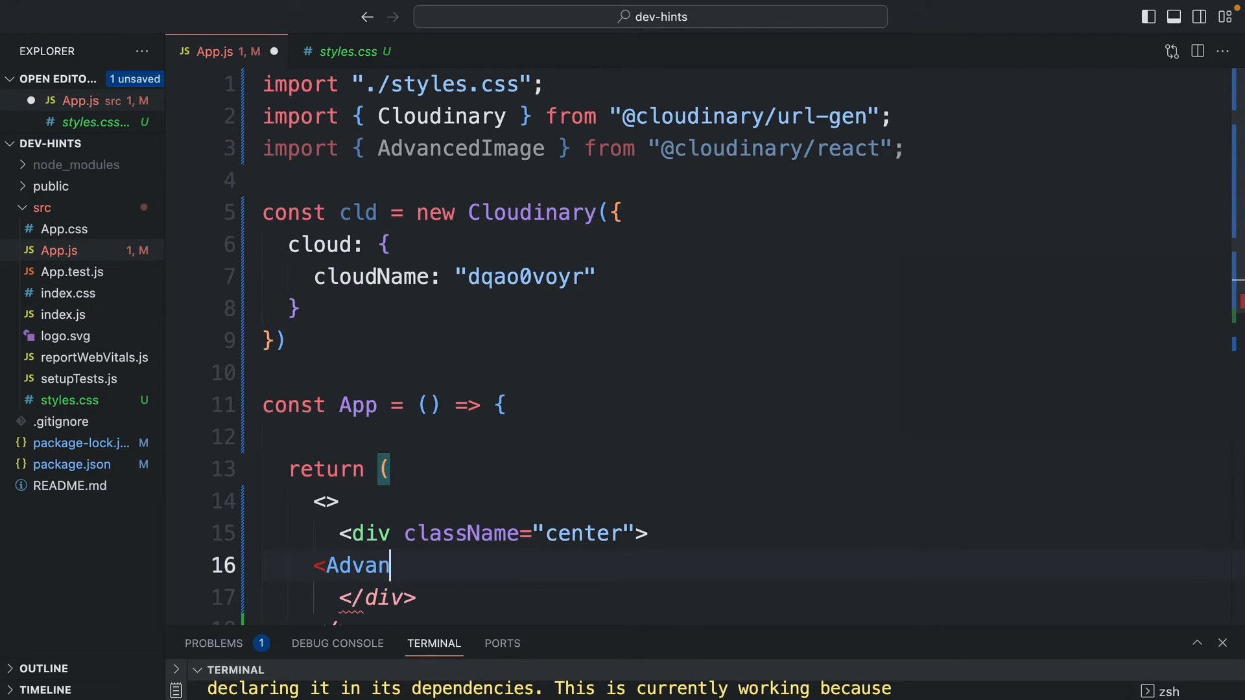
{"action": "type", "text": "cedImage cld"}
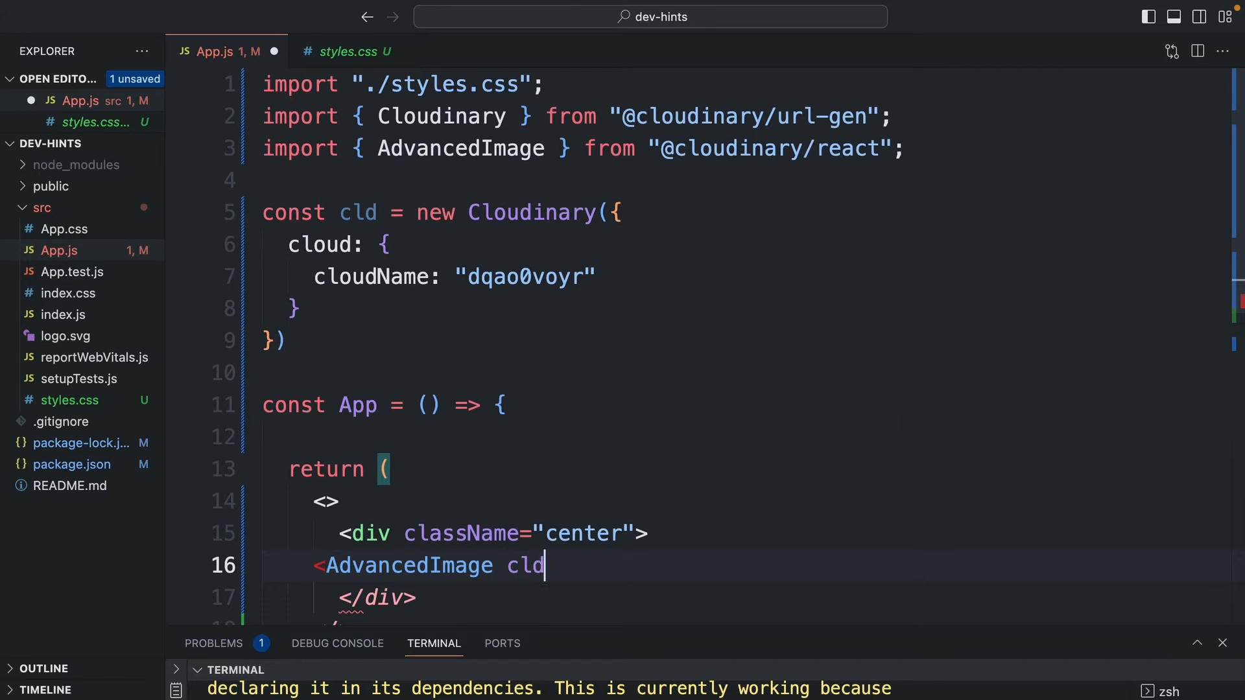
{"action": "type", "text": "Img={}"}
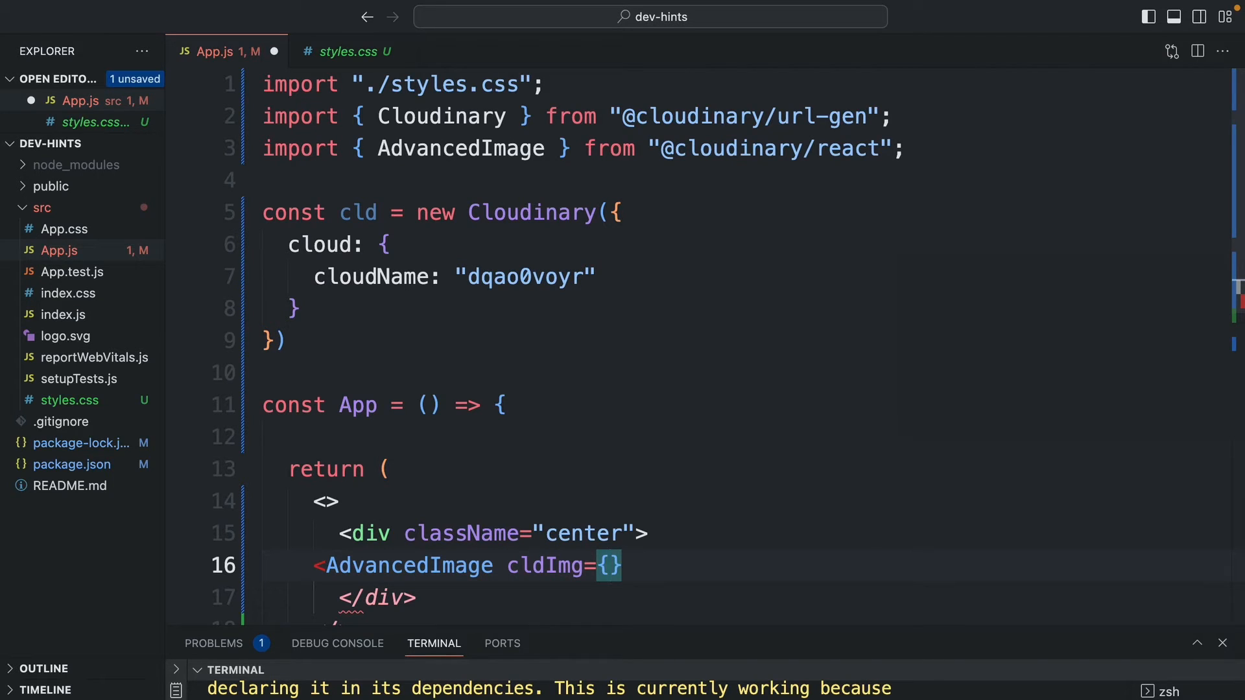
{"action": "type", "text": "cld.image()"}
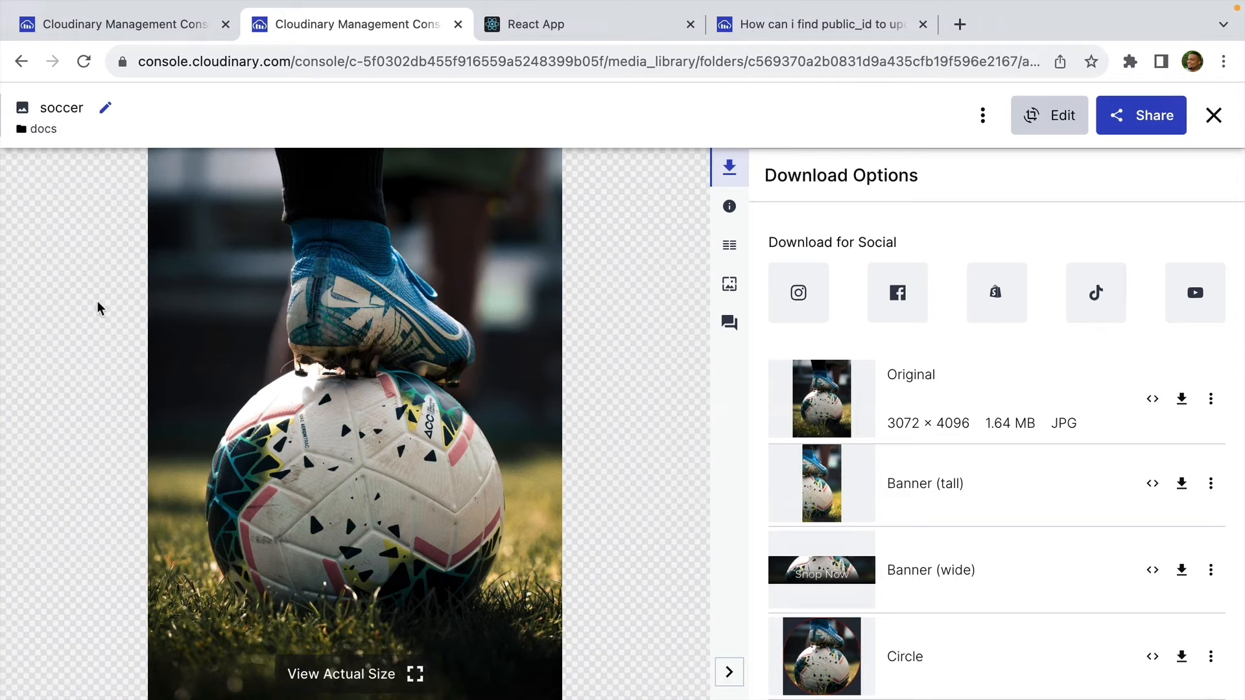
{"action": "mouse_move", "coordinate": [353, 420]}
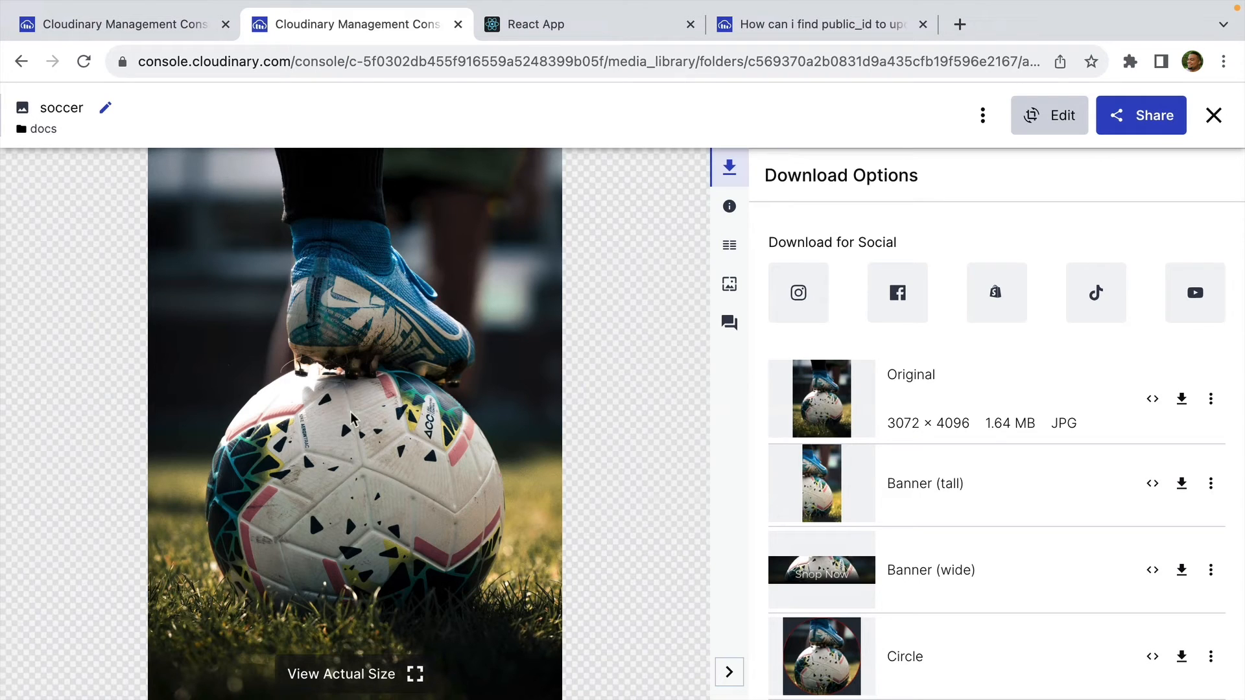
{"action": "mouse_move", "coordinate": [345, 409]}
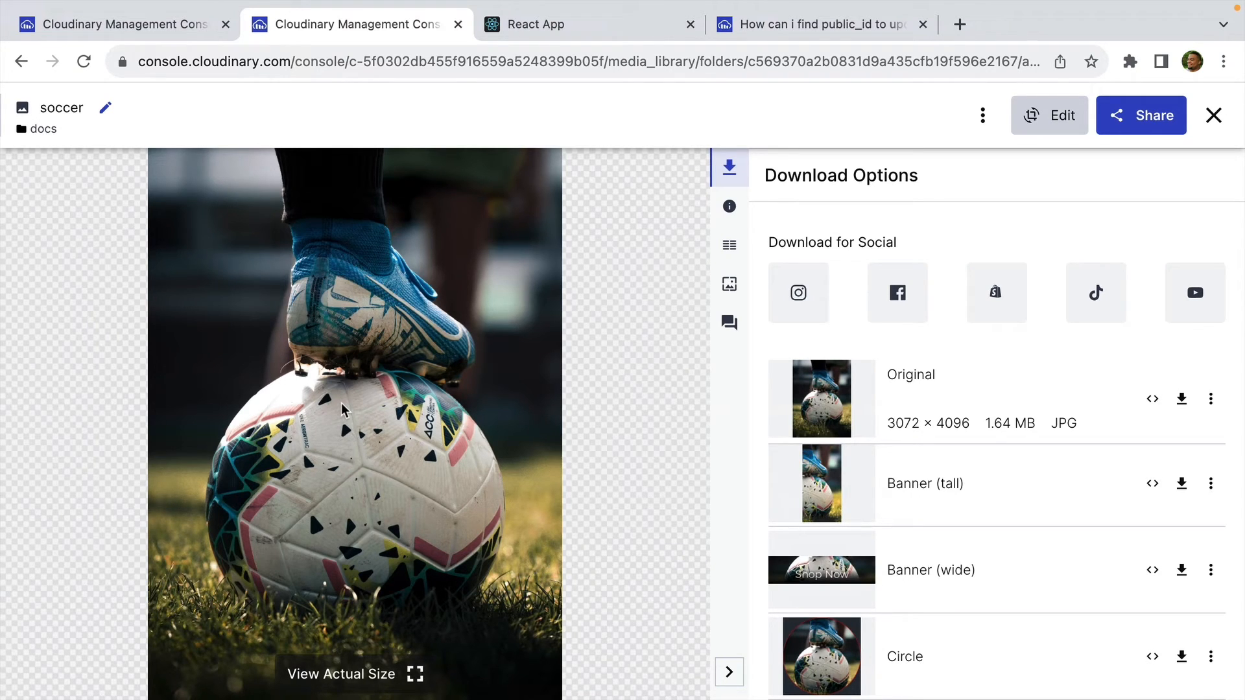
{"action": "mouse_move", "coordinate": [98, 191]}
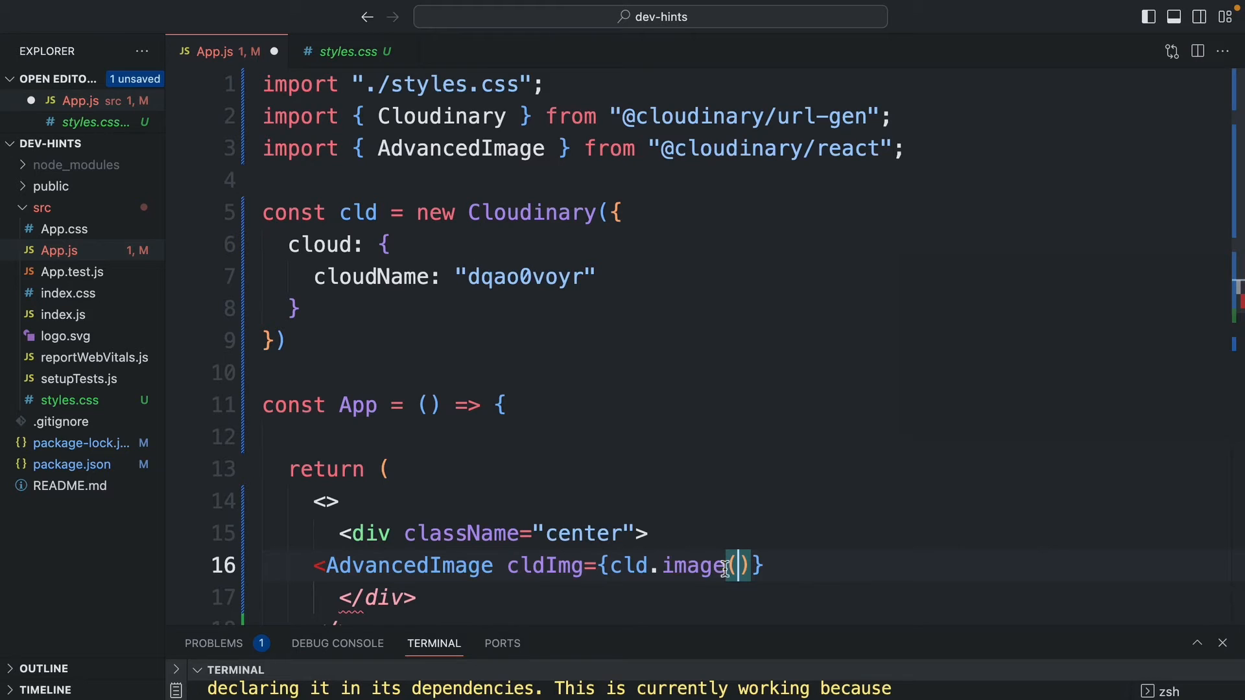
Pass the public ID 'docs/soccer' to cld.image() so the soccer image renders
{"action": "type", "text": "''"}
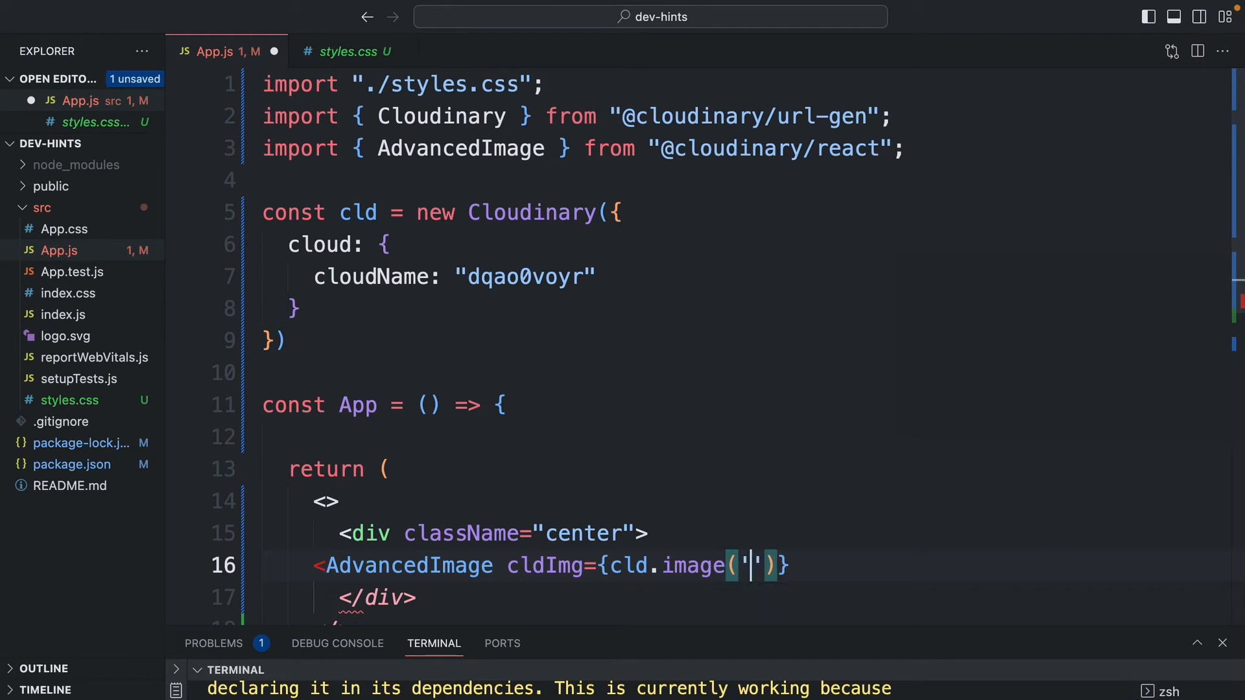
{"action": "type", "text": "docs/soccer"}
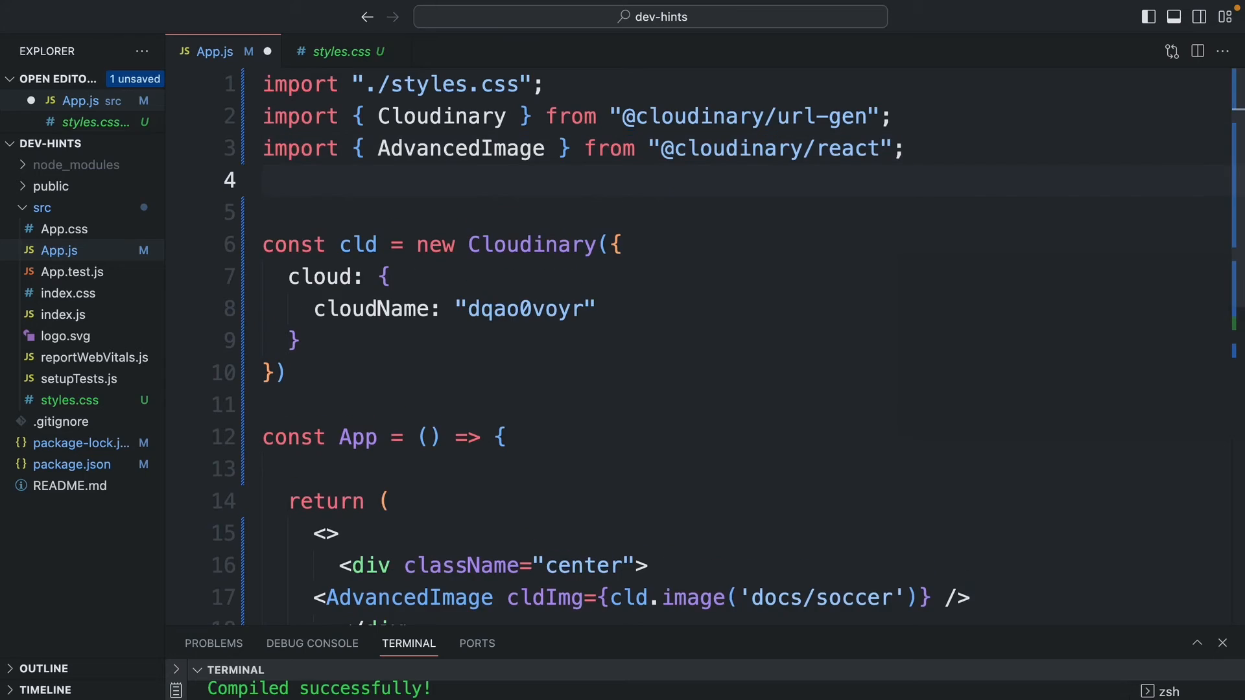
{"action": "type", "text": "import { }"}
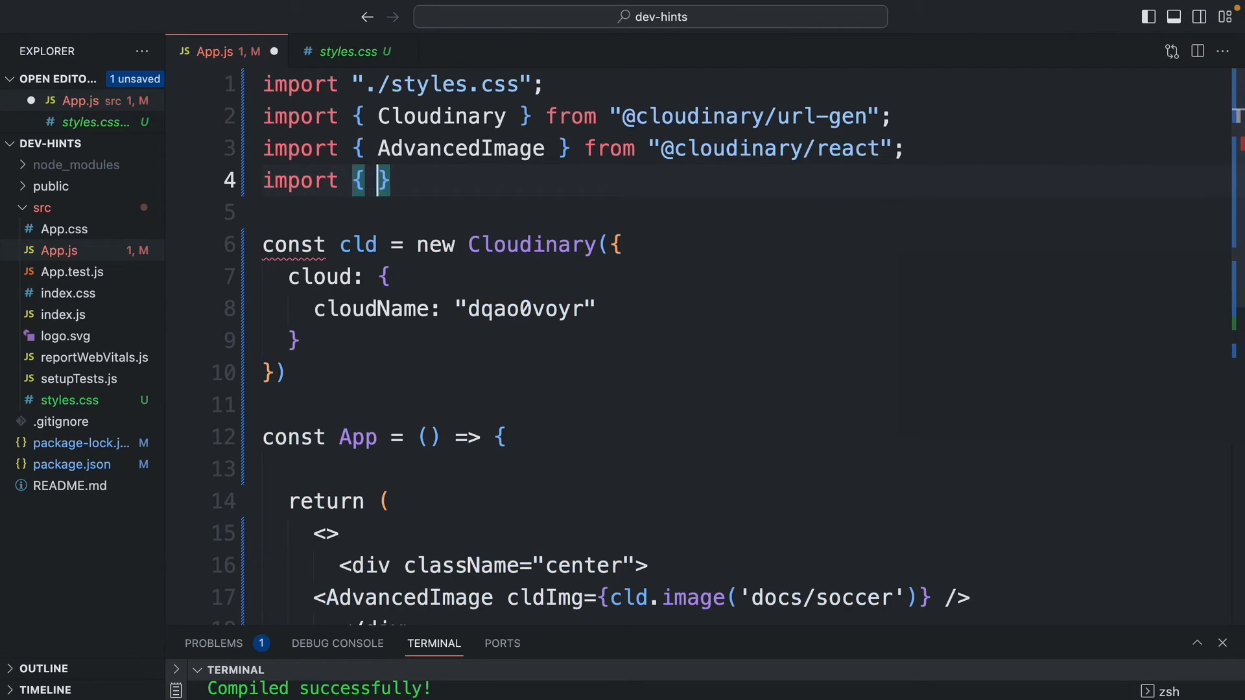
{"action": "type", "text": "Resize"}
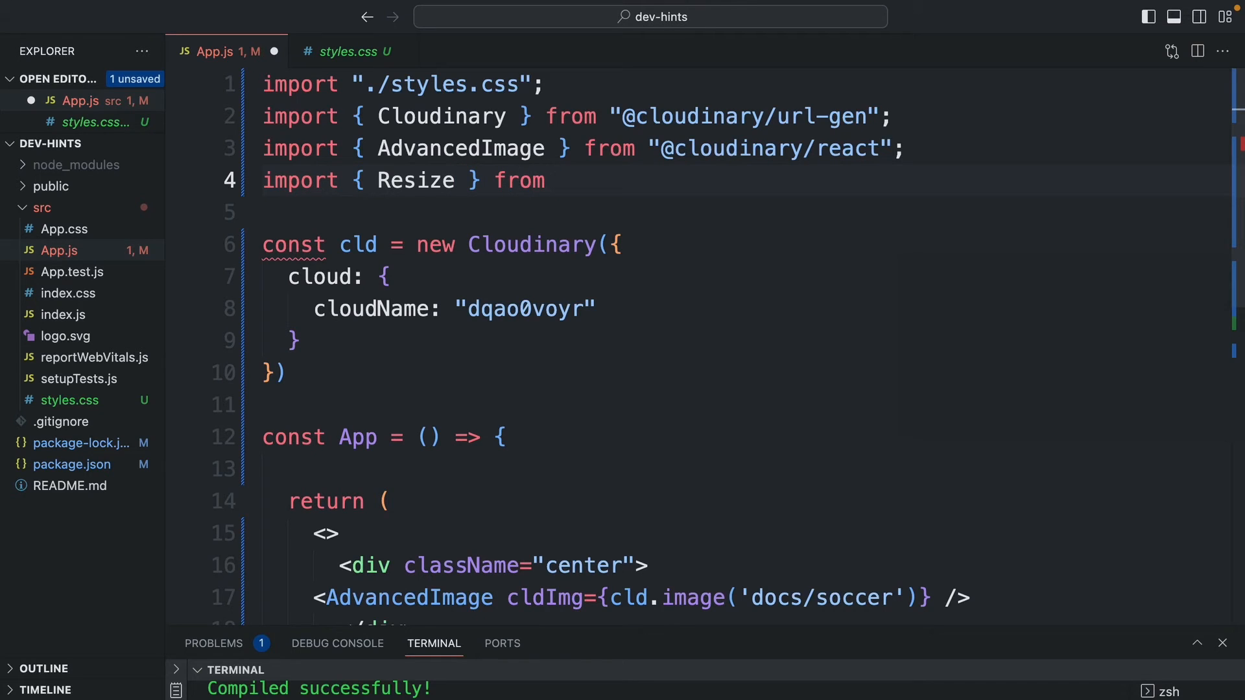
{"action": "type", "text": "\"@cloudinary/url-ge"}
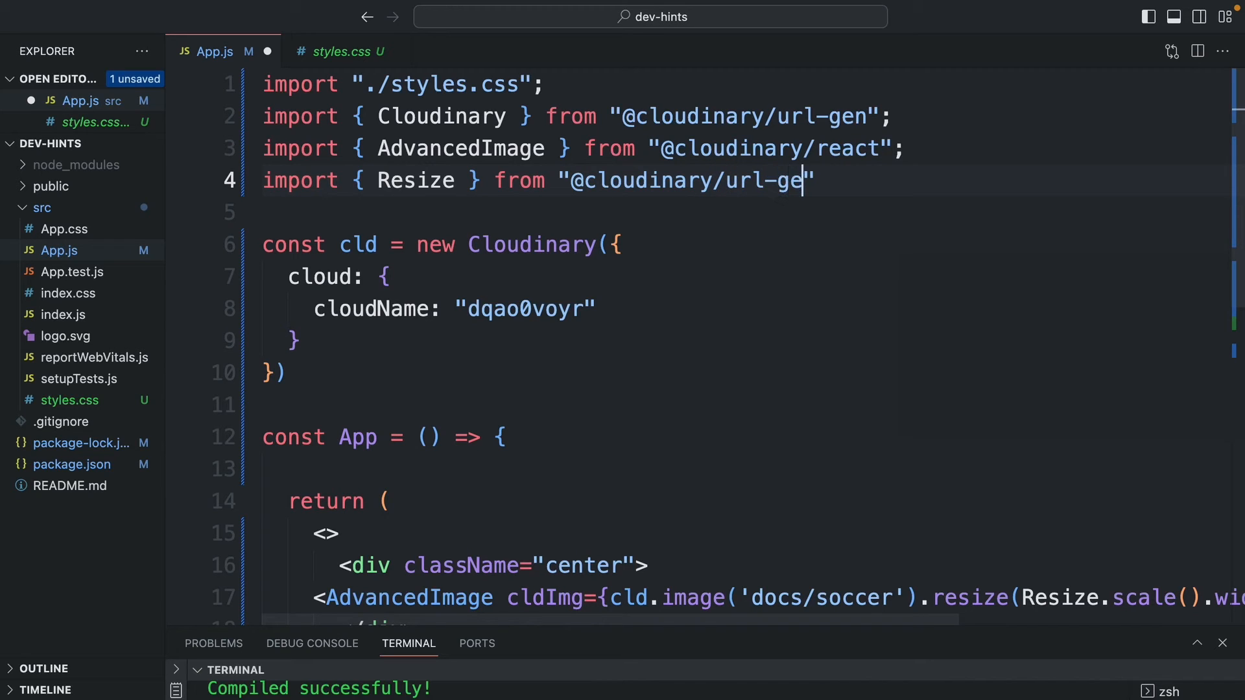
{"action": "type", "text": "n/actions/resize"}
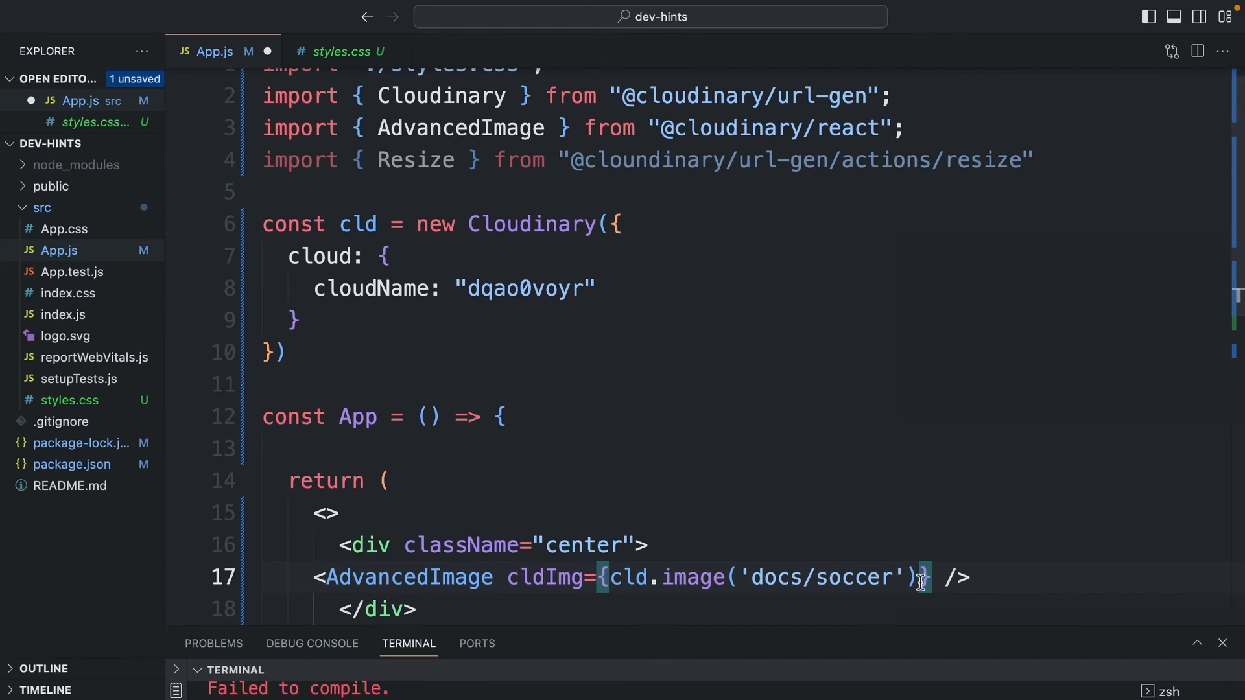
Chain .resize(Resize.scale().wid onto the docs/soccer image, starting its width setting
{"action": "type", "text": ".resize"}
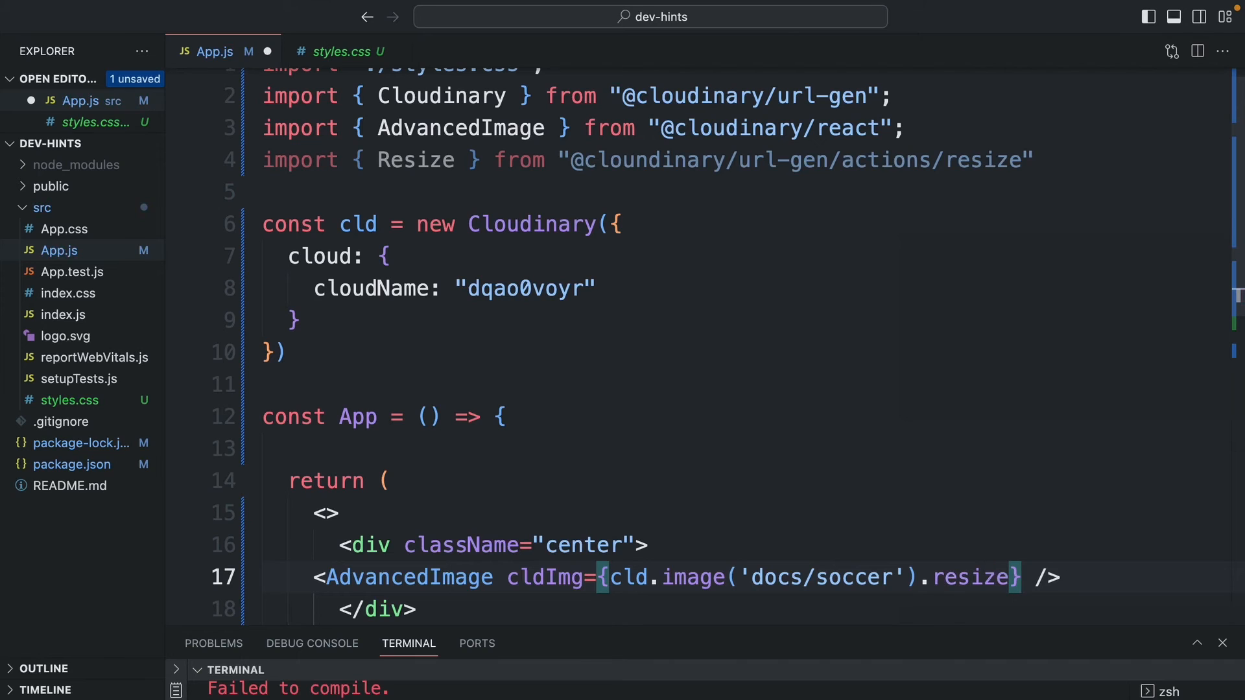
{"action": "type", "text": "(Resize.sca"}
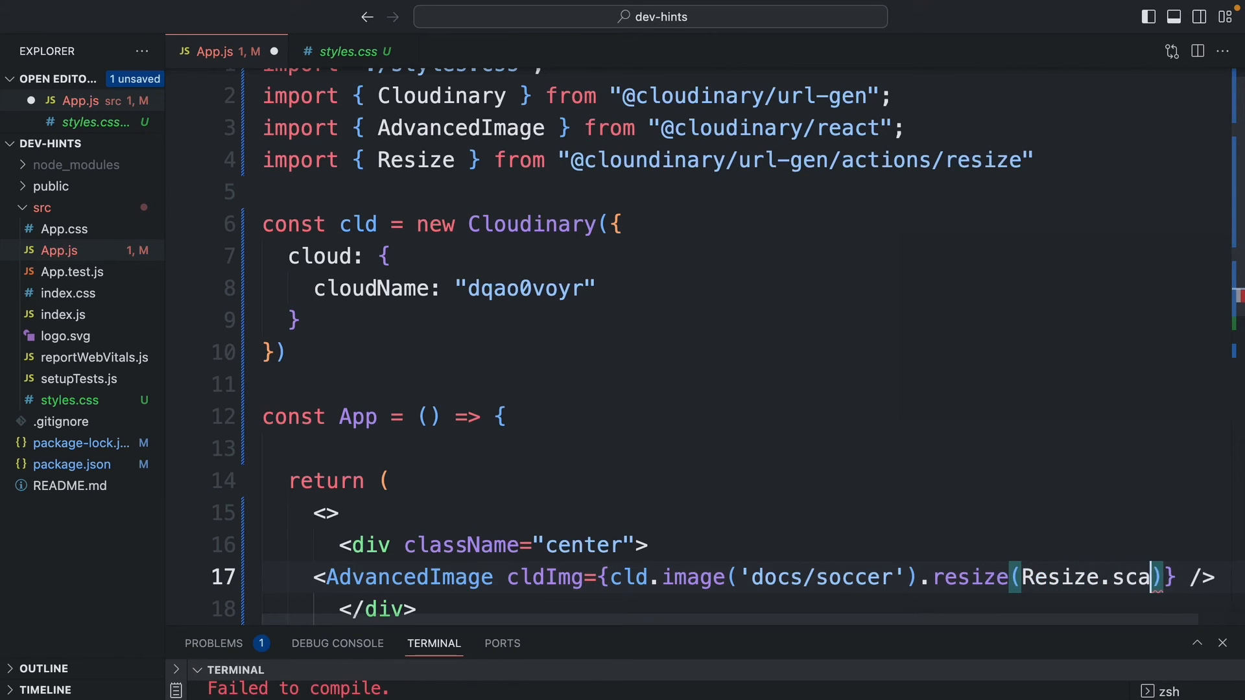
{"action": "type", "text": "le()"}
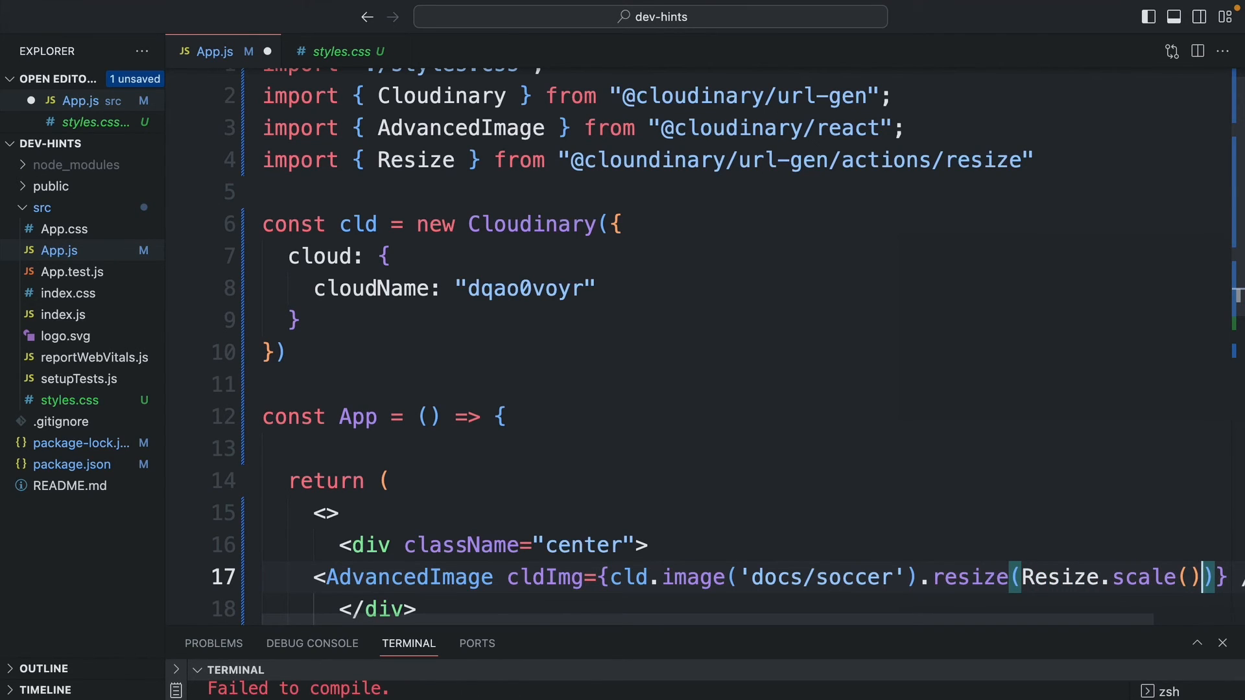
{"action": "type", "text": ".wid"}
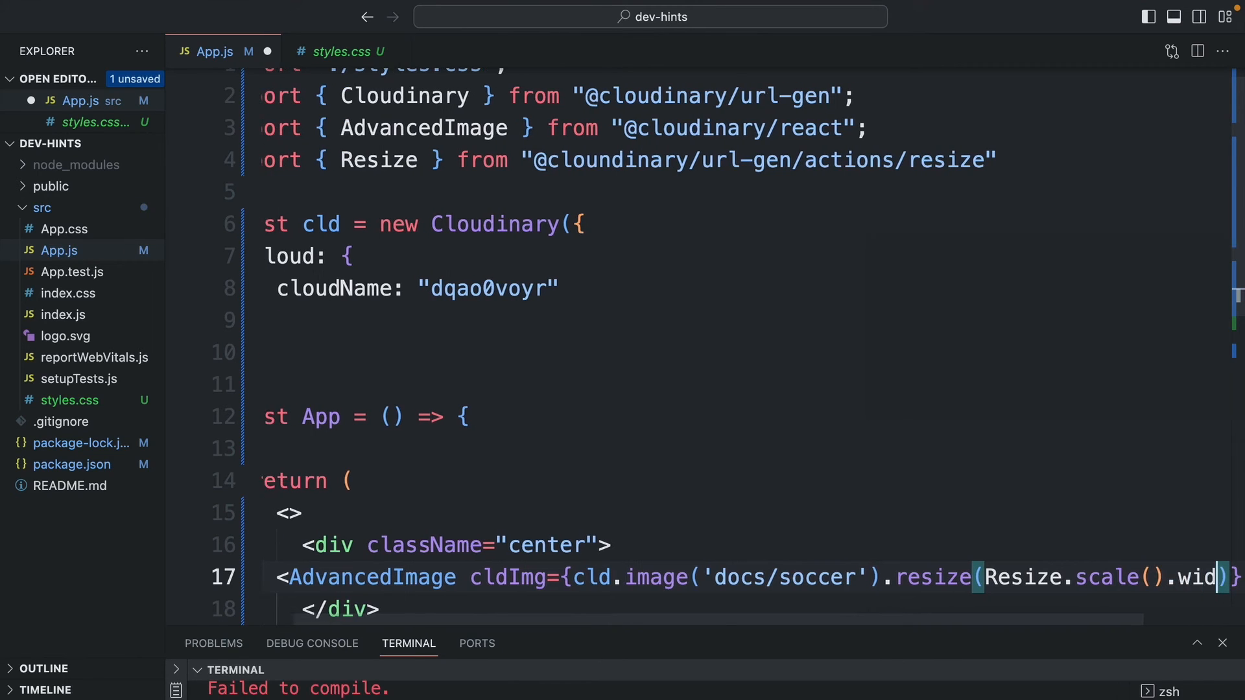